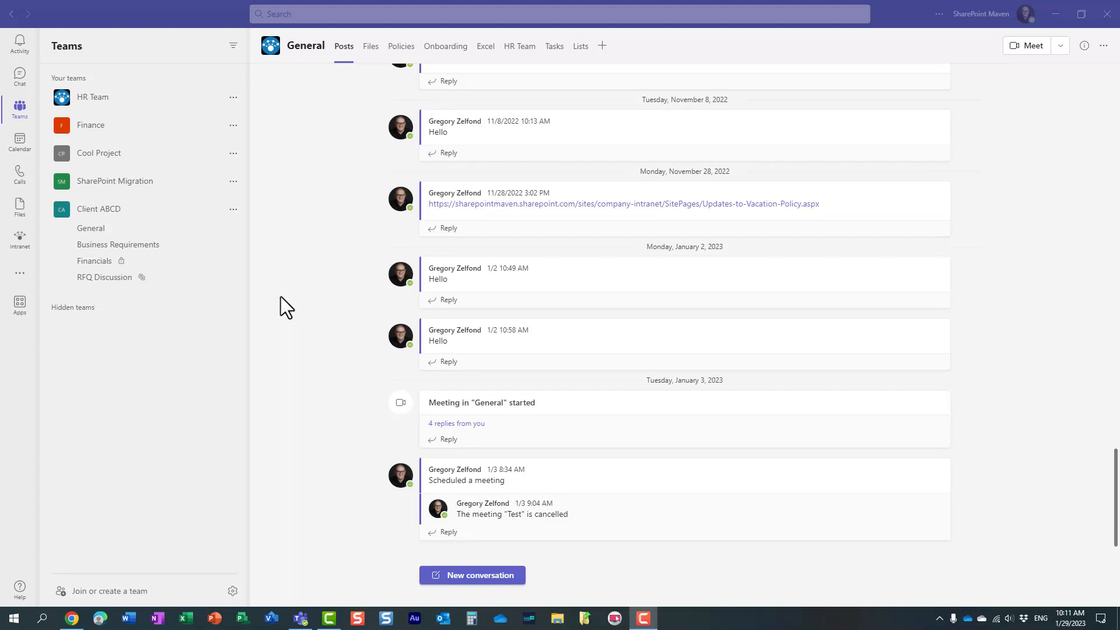
- Open the Client ABCD add-channel dialog, view the privacy choices, then cancel it
click(233, 209)
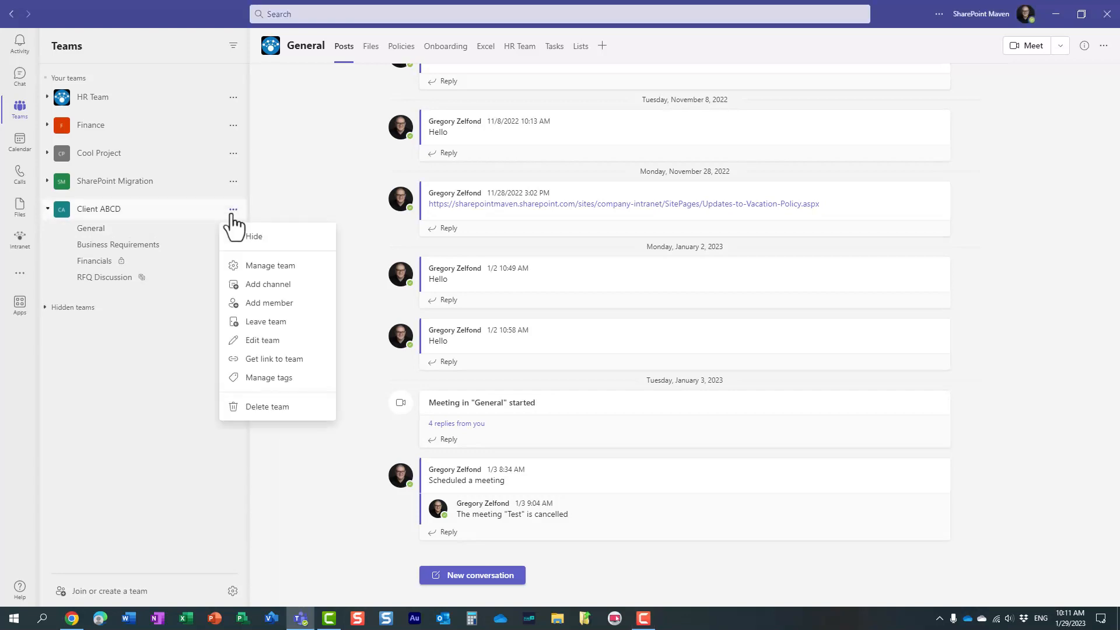
mouse_move(320, 218)
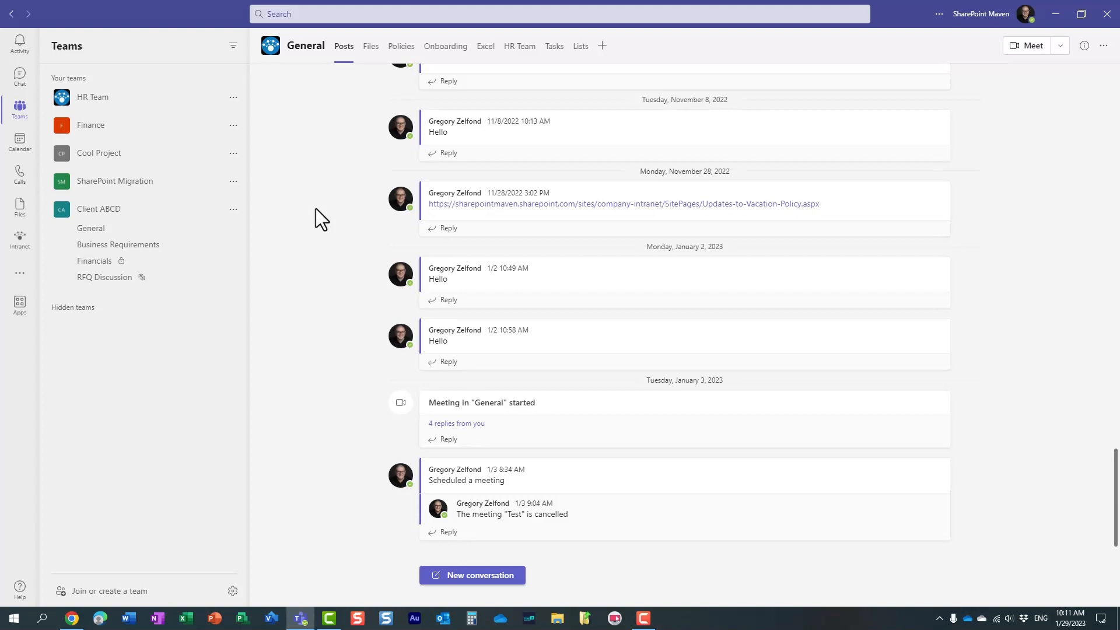
mouse_move(314, 268)
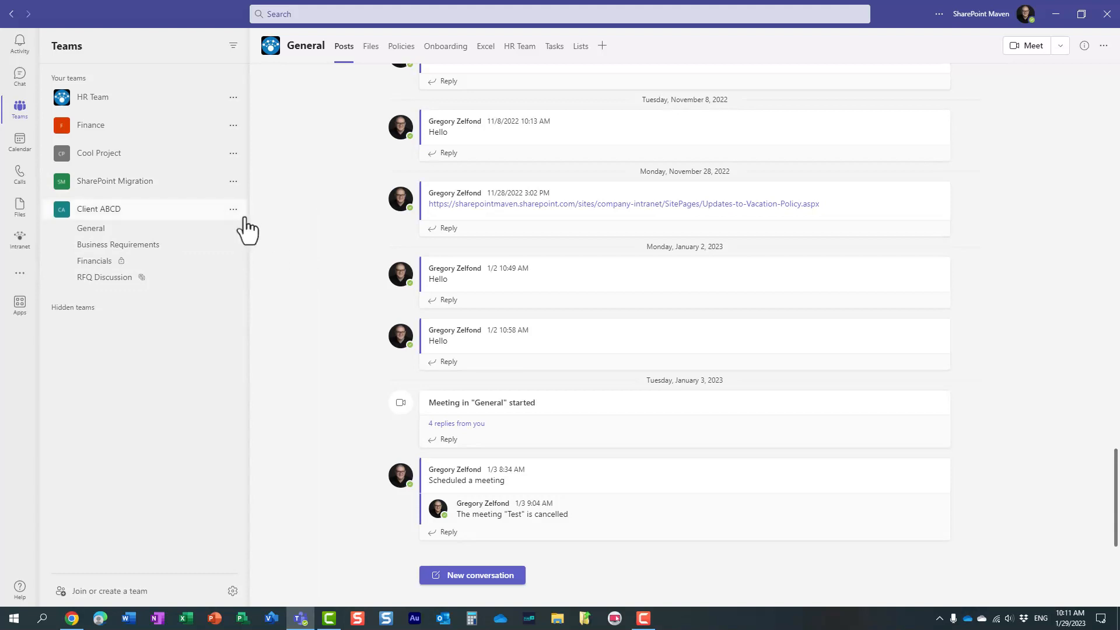
click(232, 208)
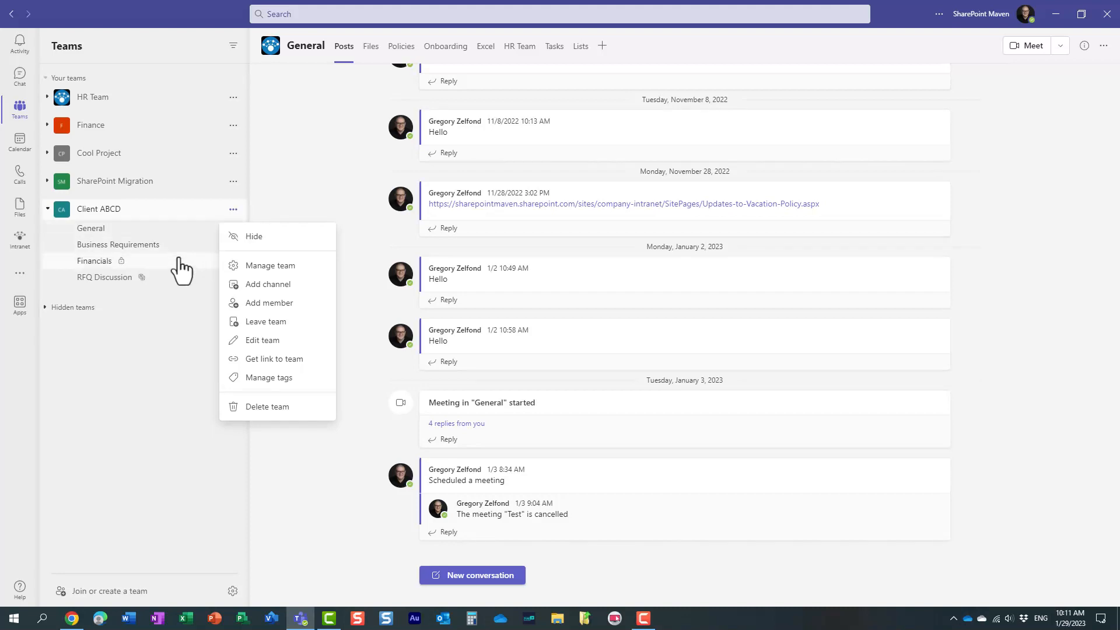
mouse_move(128, 296)
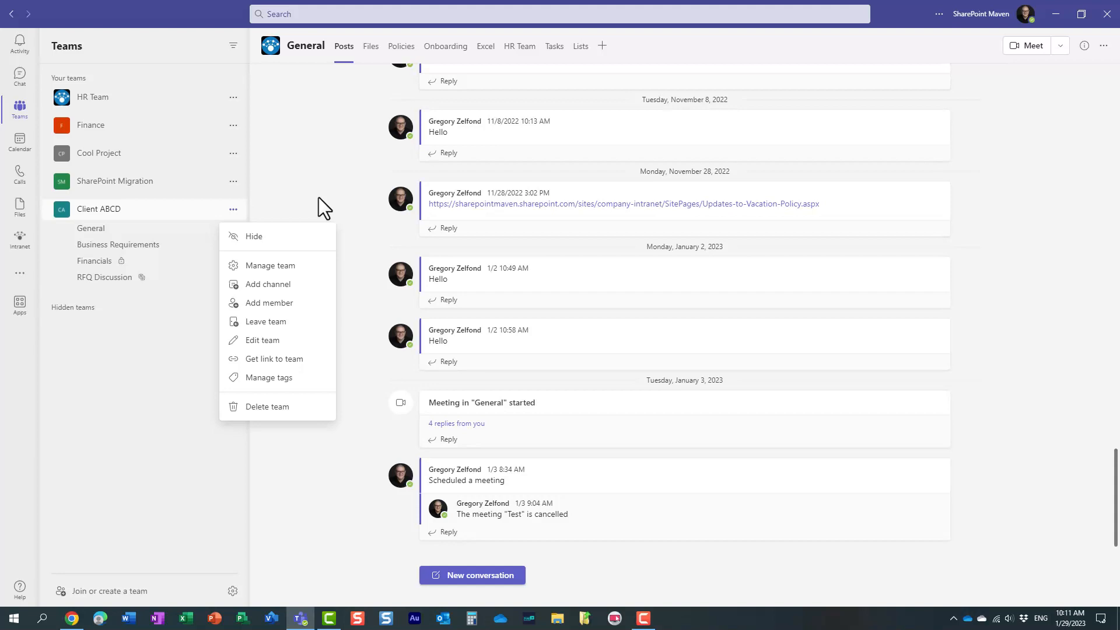
click(321, 207)
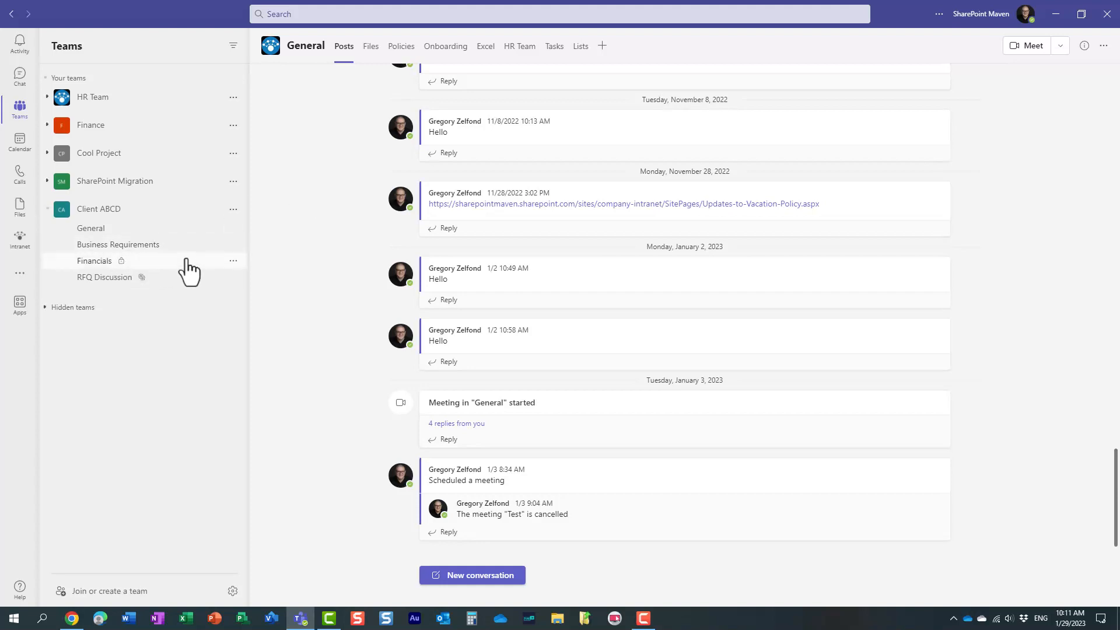
mouse_move(157, 285)
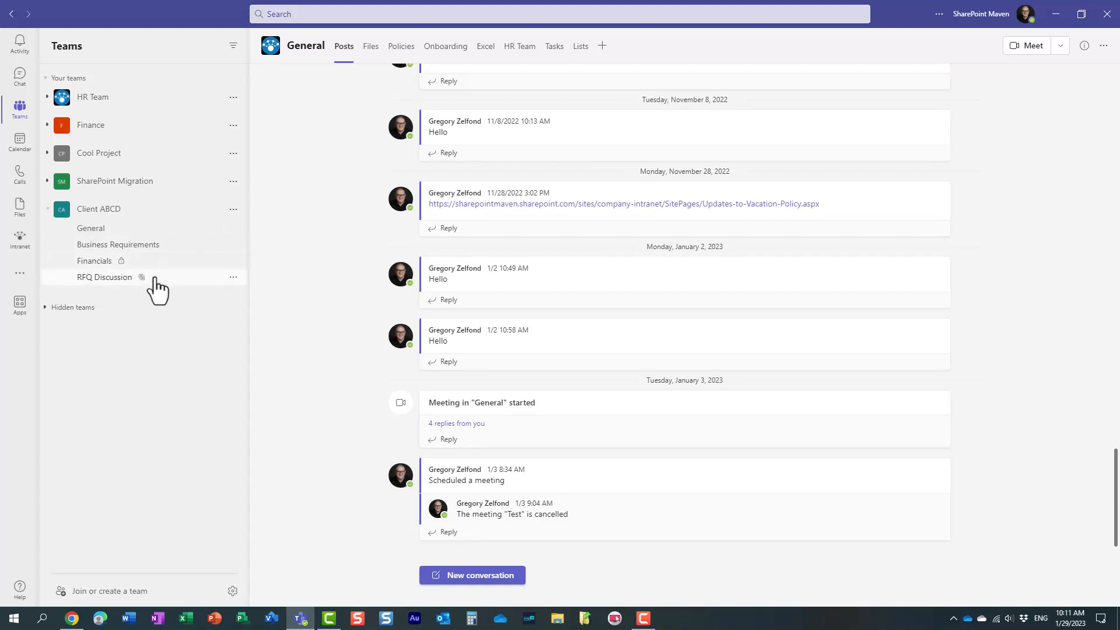
mouse_move(284, 295)
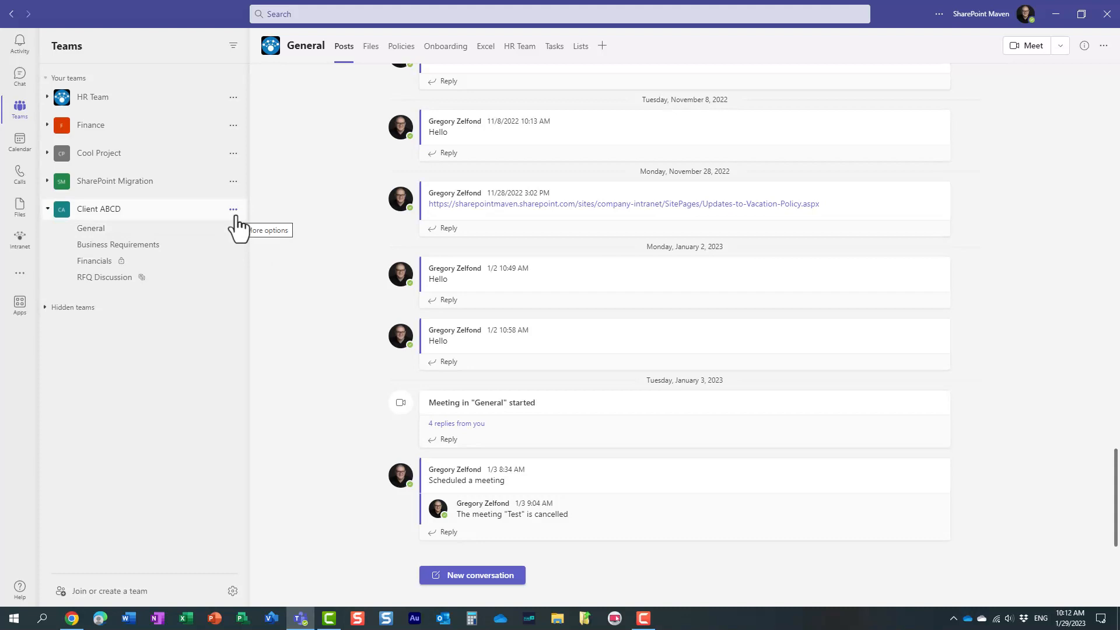
mouse_move(236, 225)
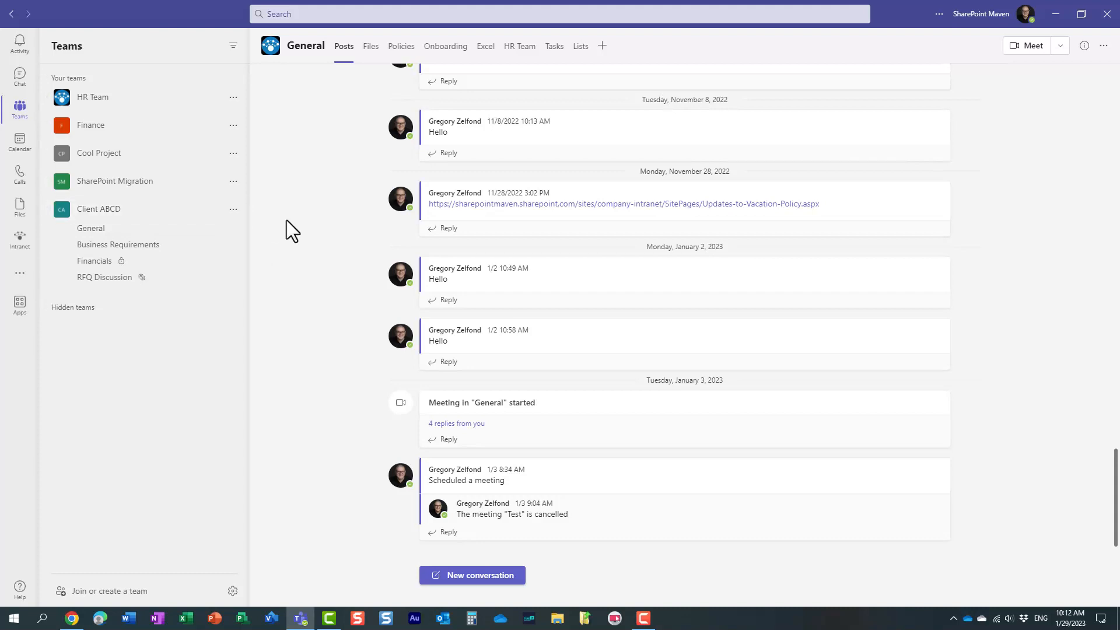
mouse_move(299, 238)
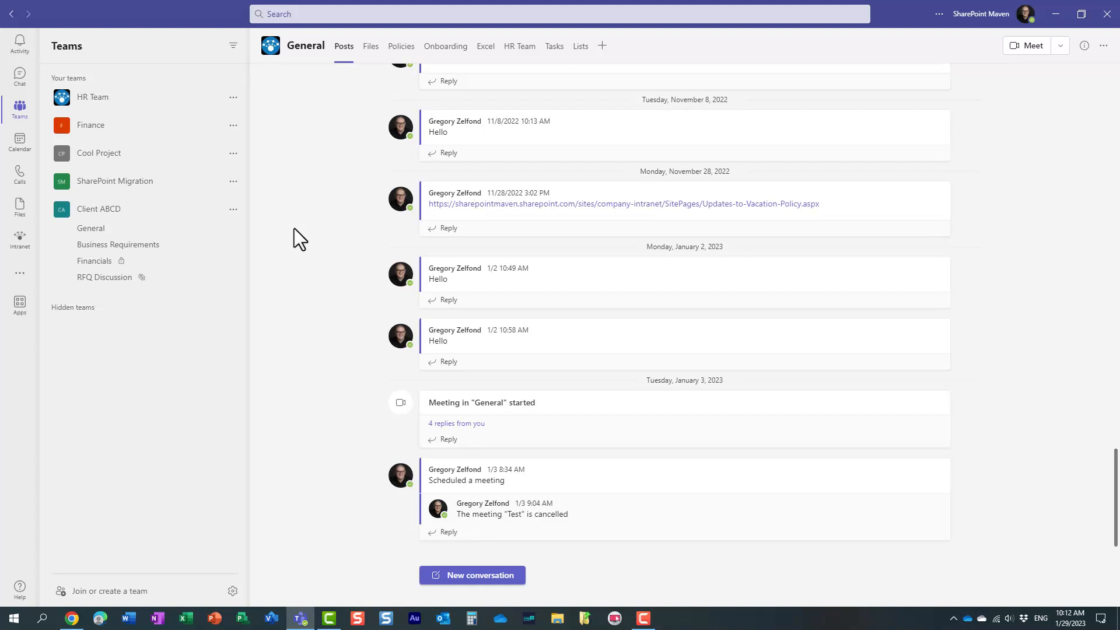
mouse_move(274, 396)
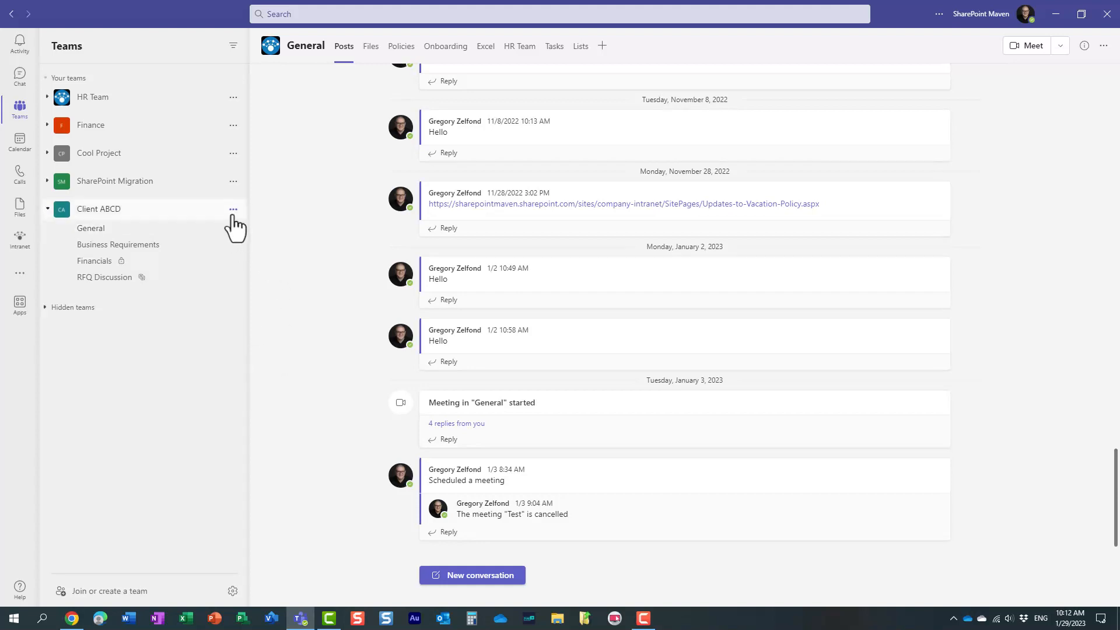
click(233, 209)
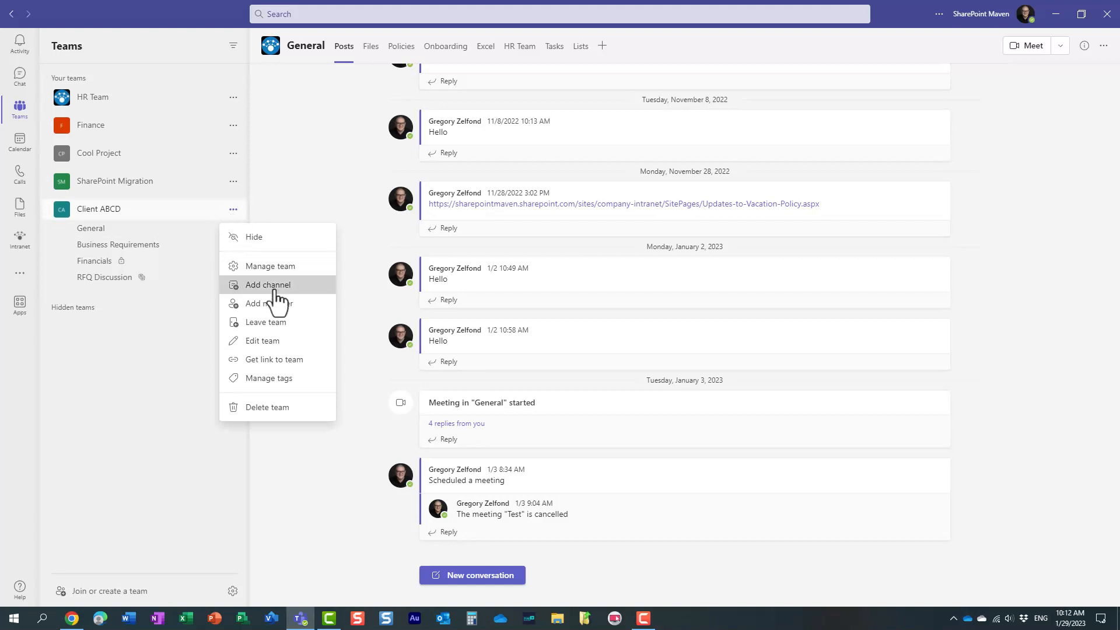
click(268, 284)
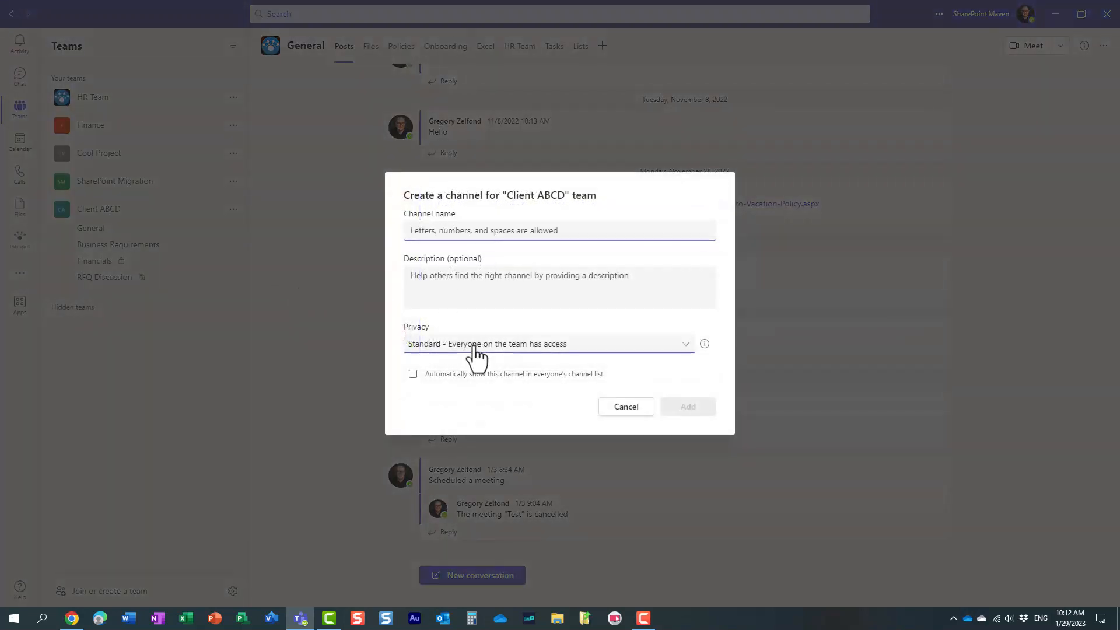
click(547, 344)
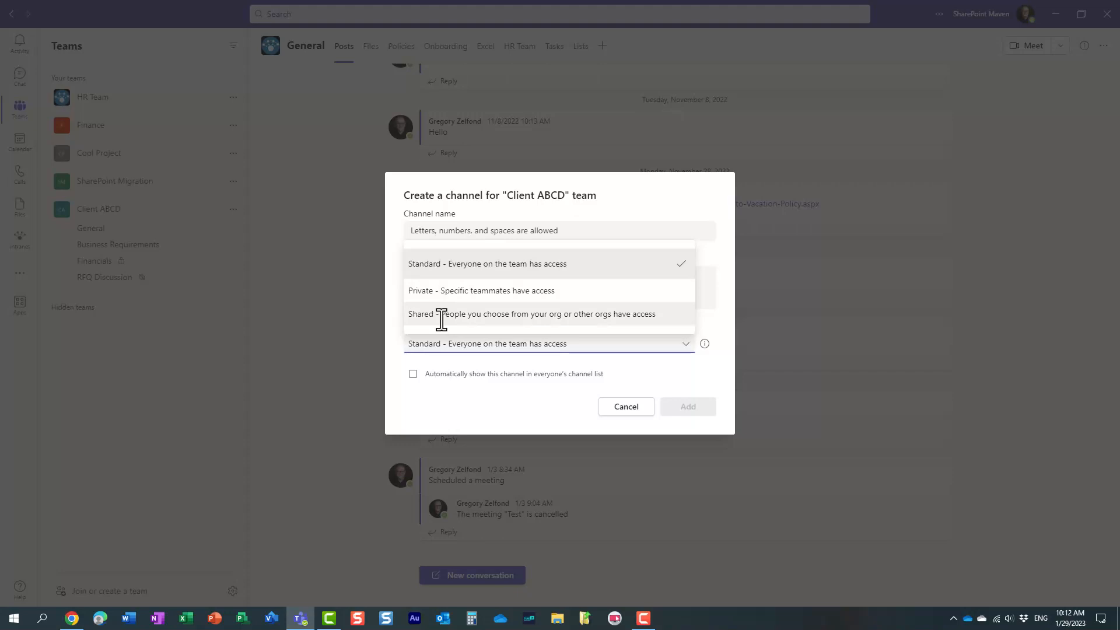
mouse_move(444, 317)
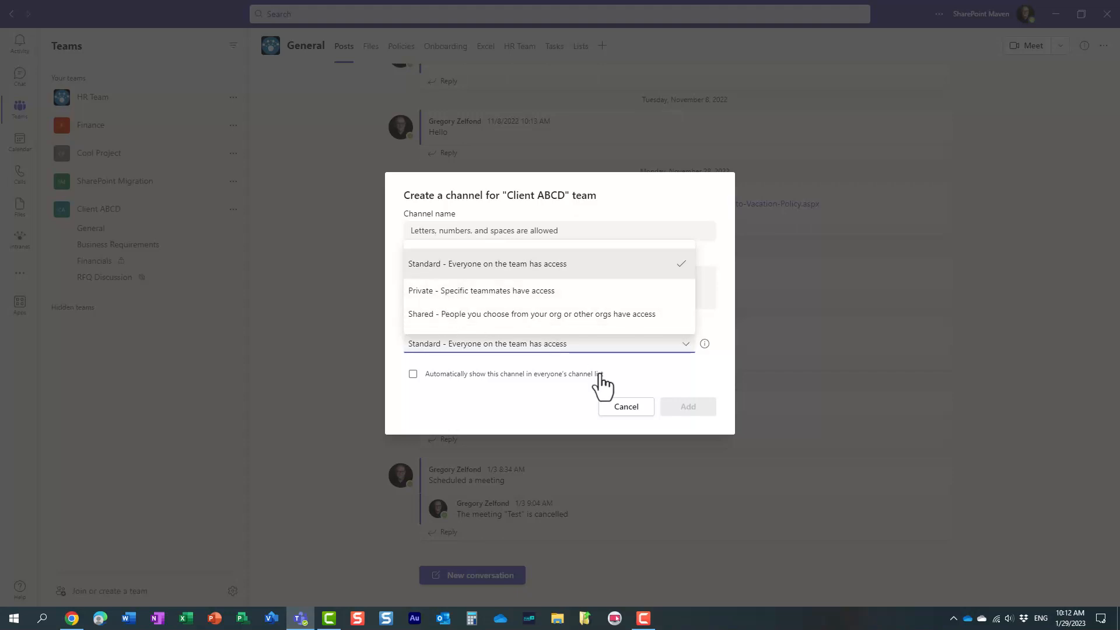
click(625, 406)
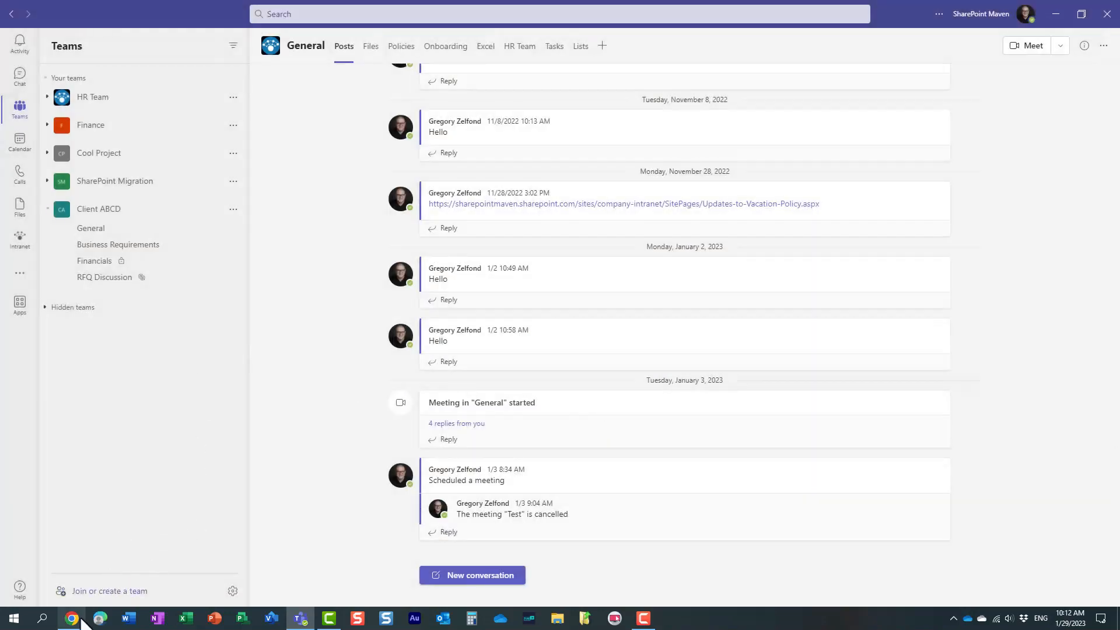
- In the browser, open the Microsoft 365 admin center and show all admin areas
click(70, 618)
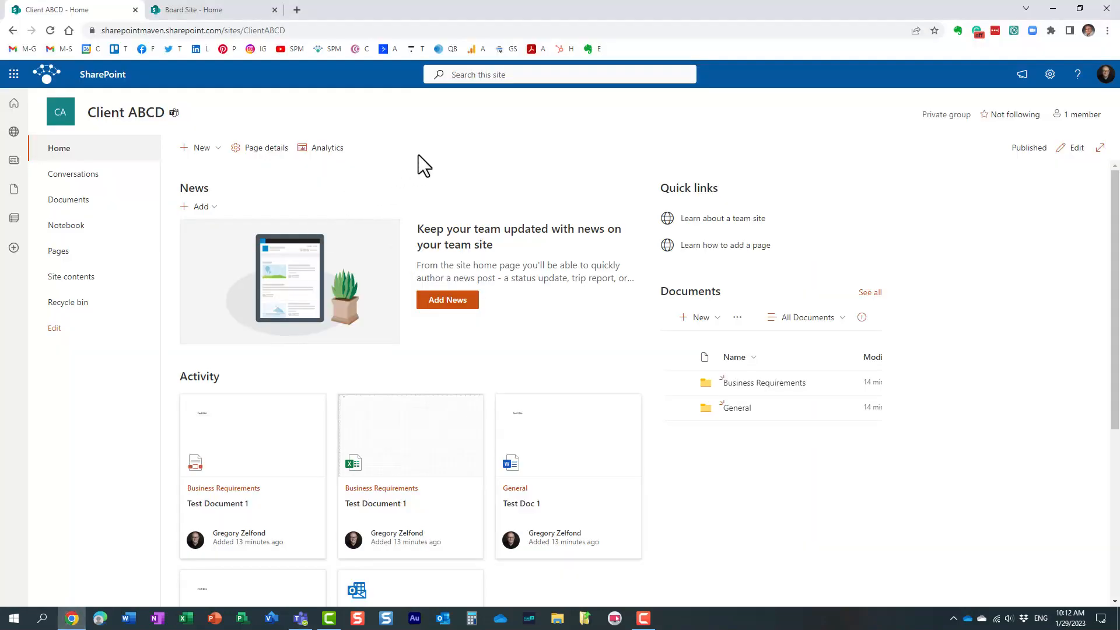
click(13, 73)
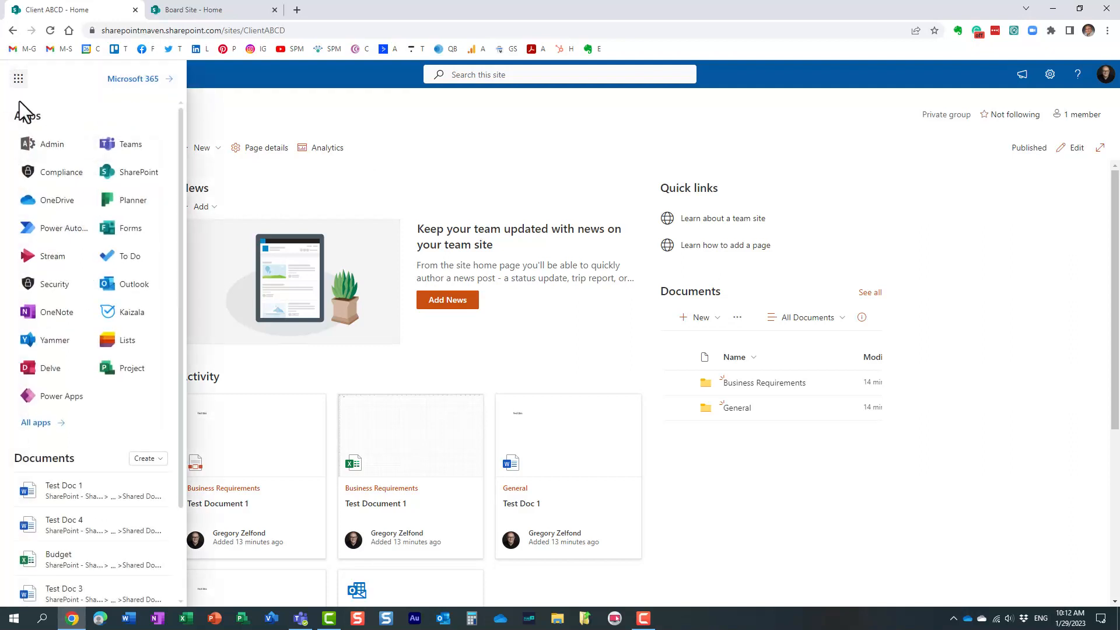
click(50, 143)
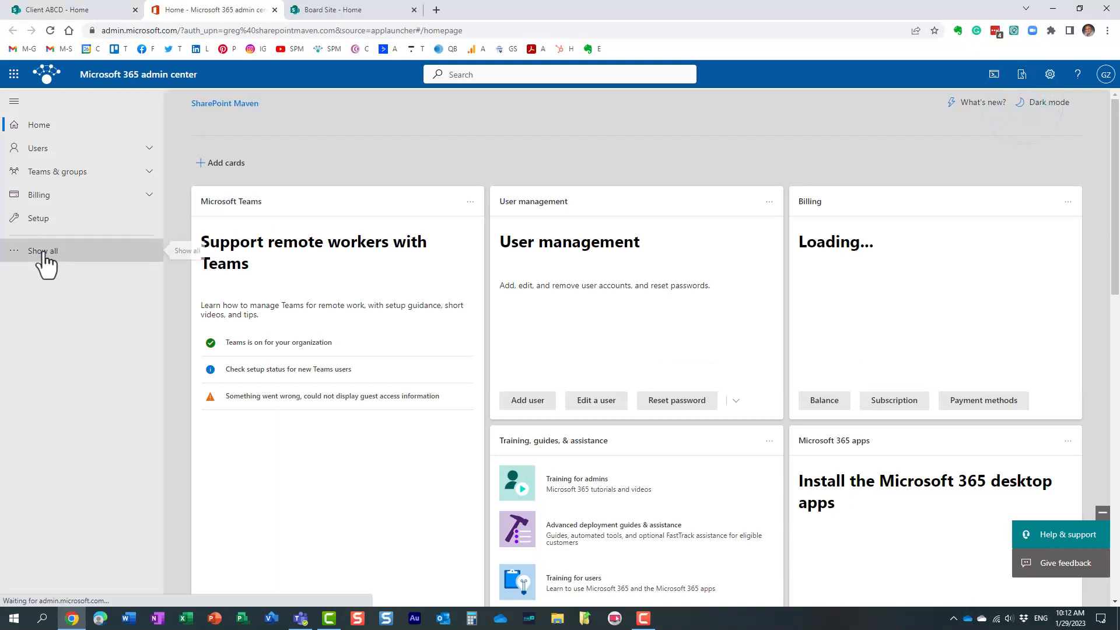
click(43, 251)
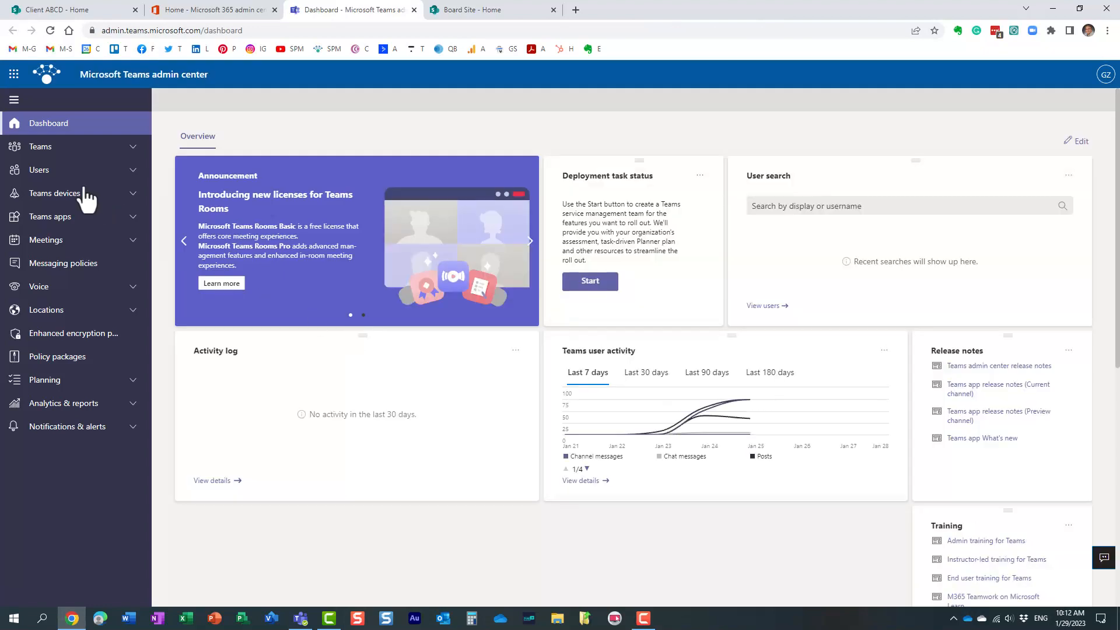
- Expand the Teams section in the navigation and go to Teams policies
click(40, 147)
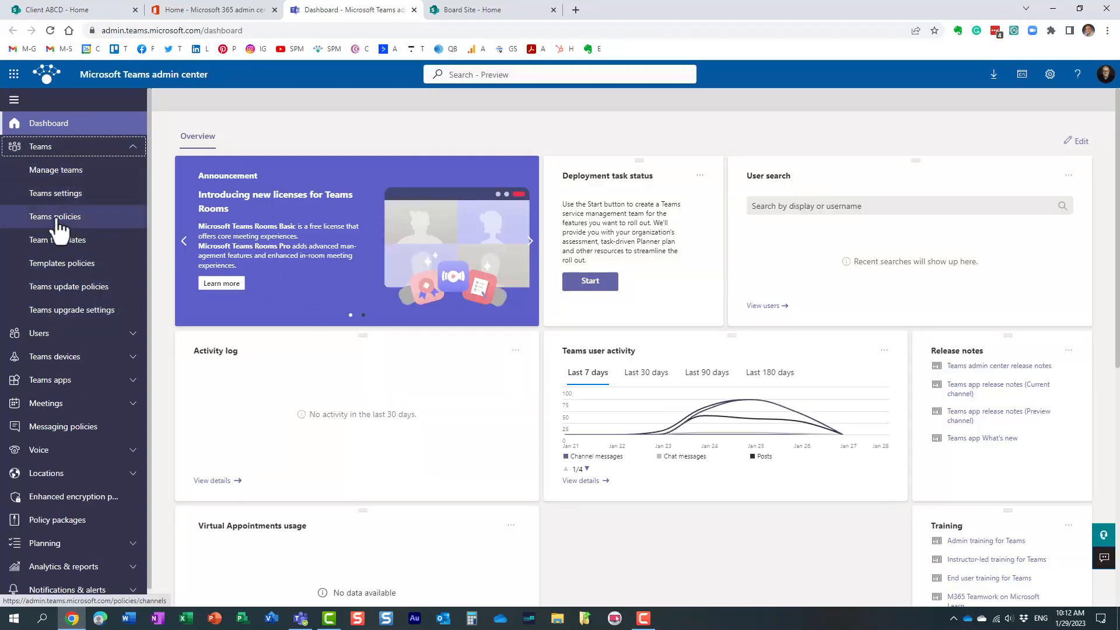
click(54, 217)
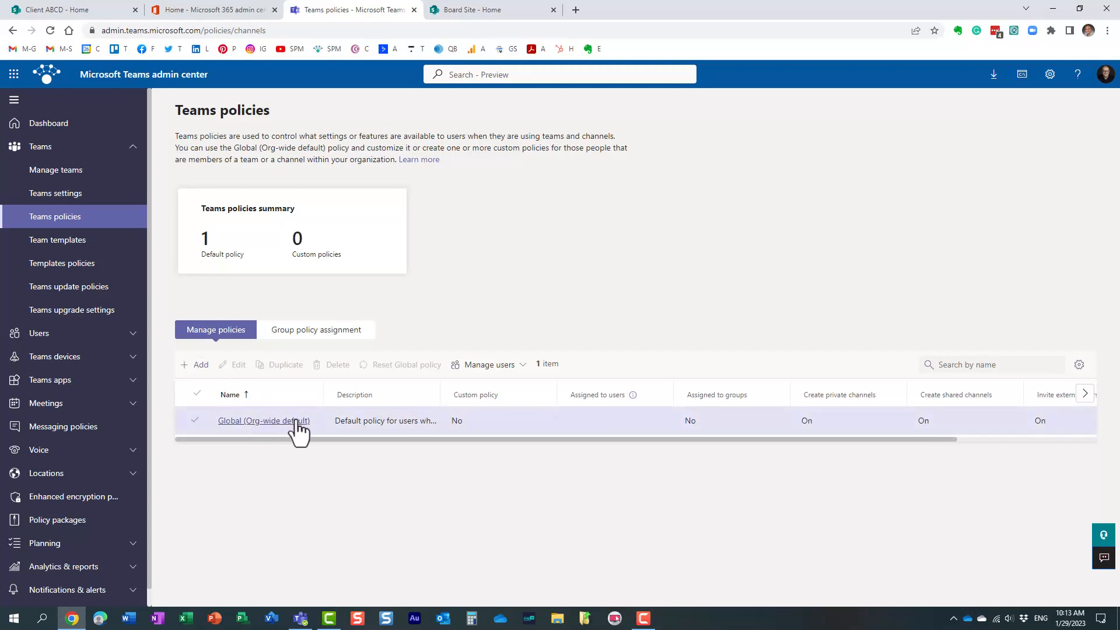
- Open the Global (Org-wide default) policy, switch shared channel creation off, and close it
click(264, 420)
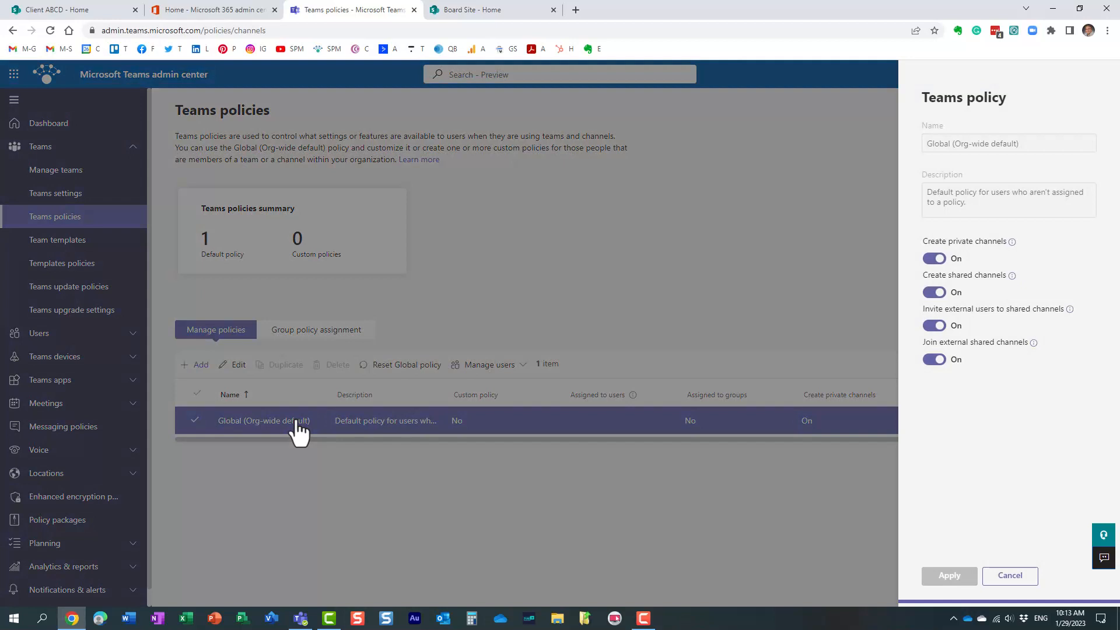
mouse_move(298, 436)
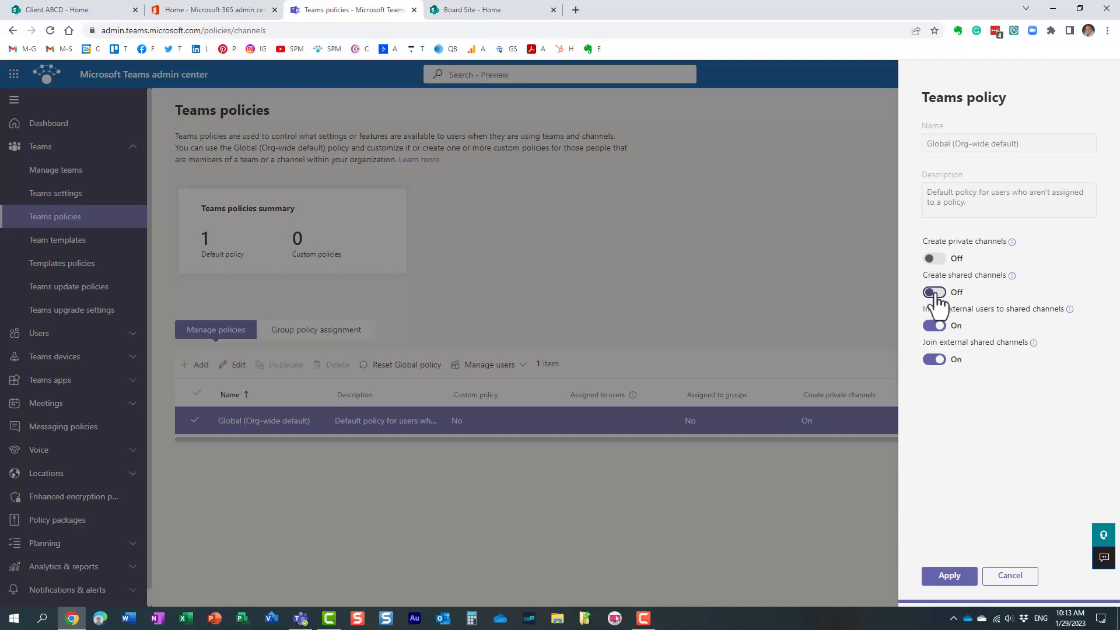
click(933, 292)
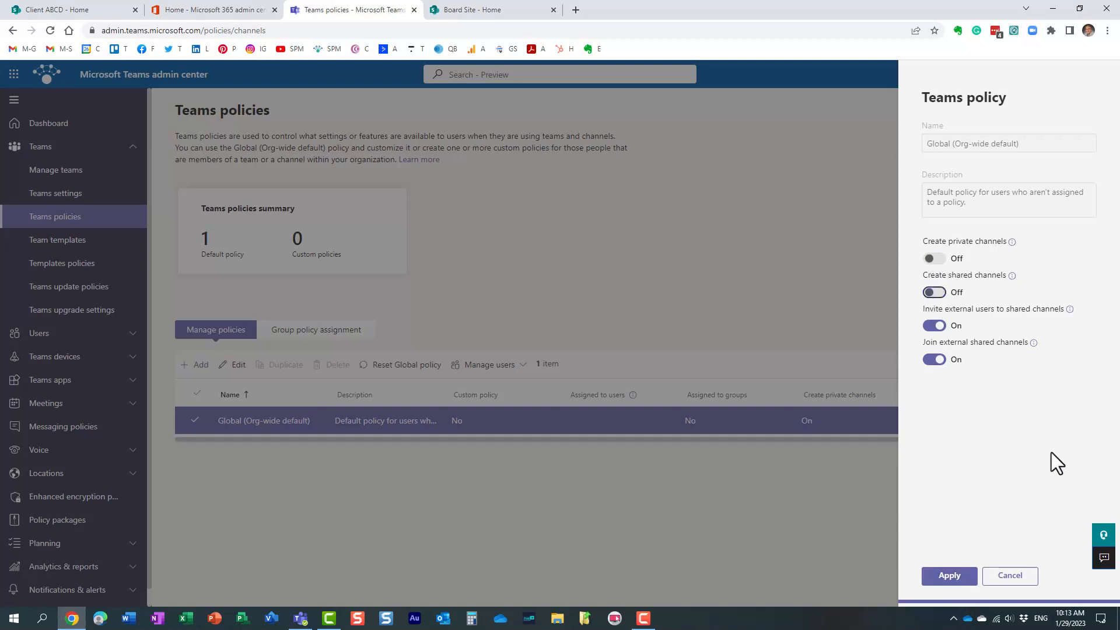
mouse_move(970, 453)
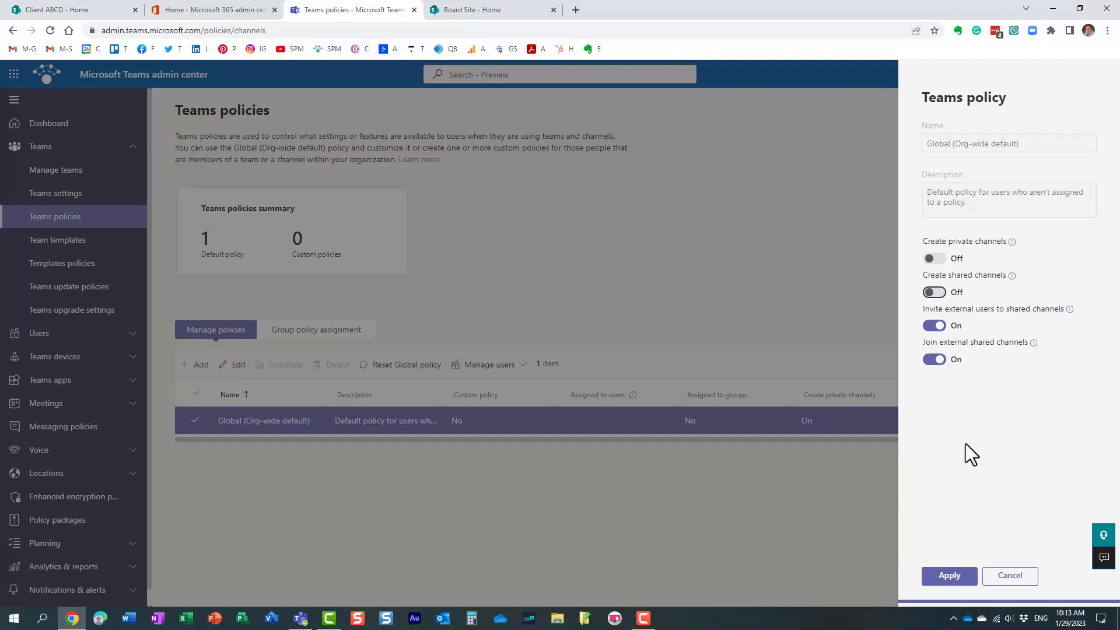
mouse_move(971, 448)
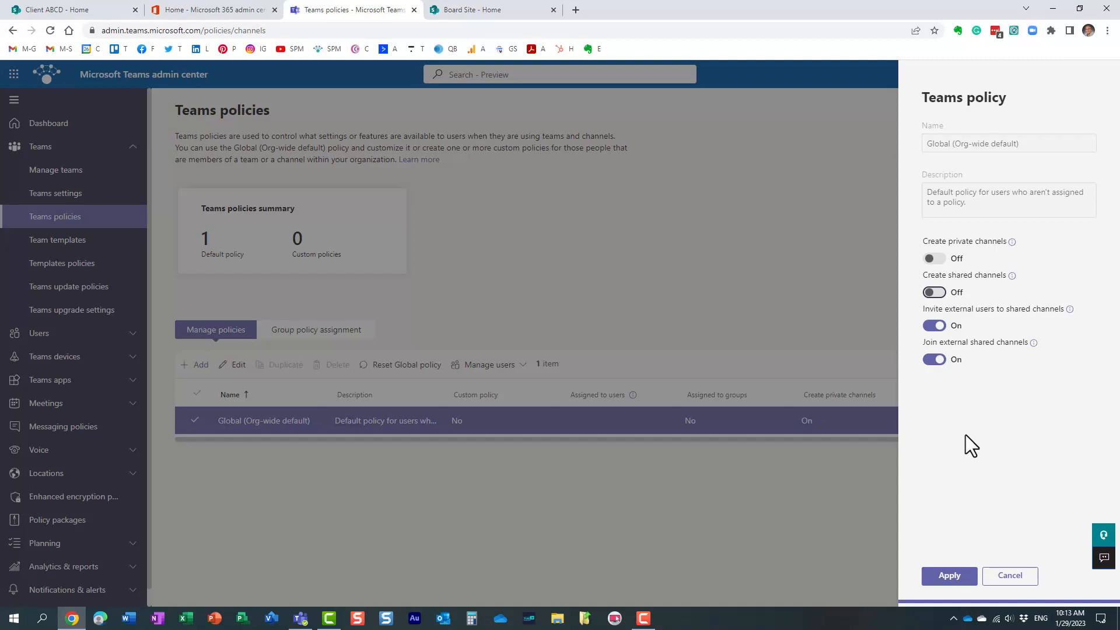
mouse_move(936, 489)
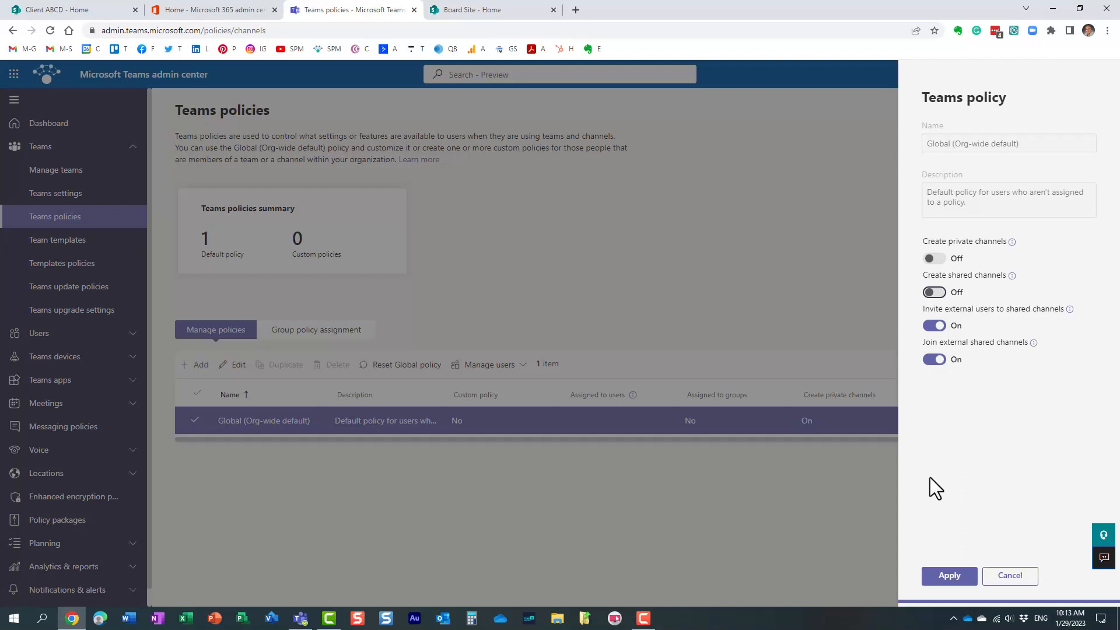
click(1009, 575)
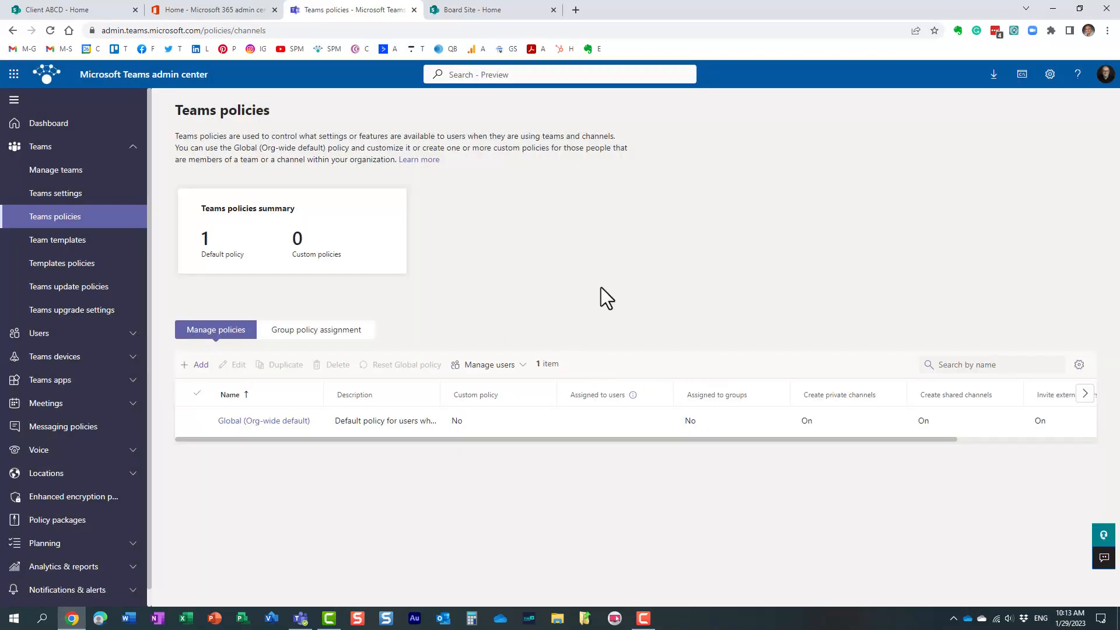
mouse_move(538, 279)
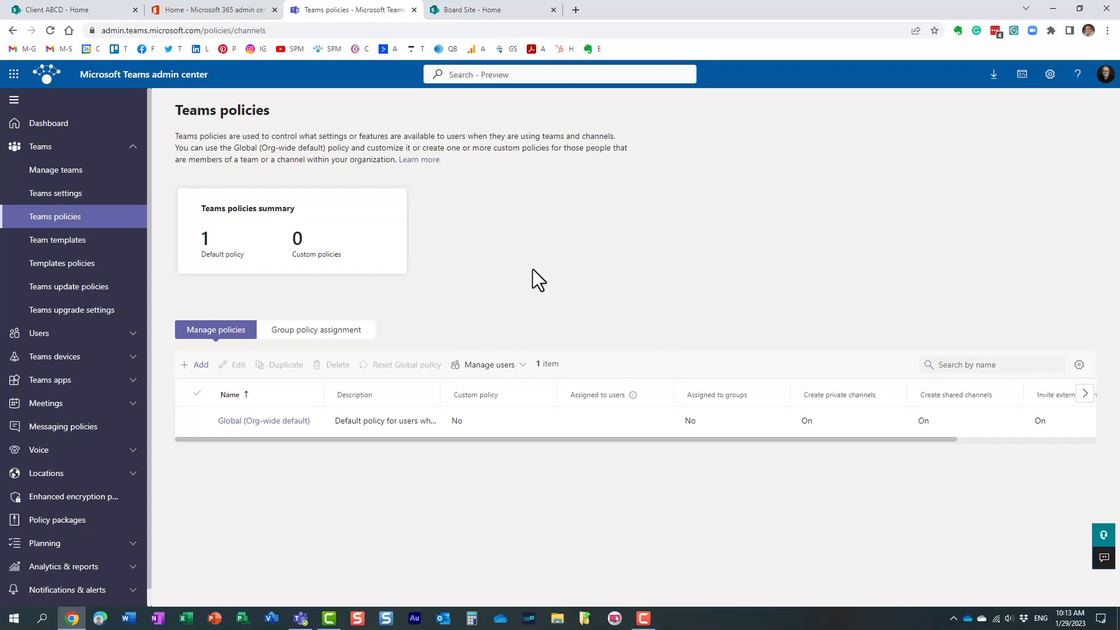
mouse_move(550, 261)
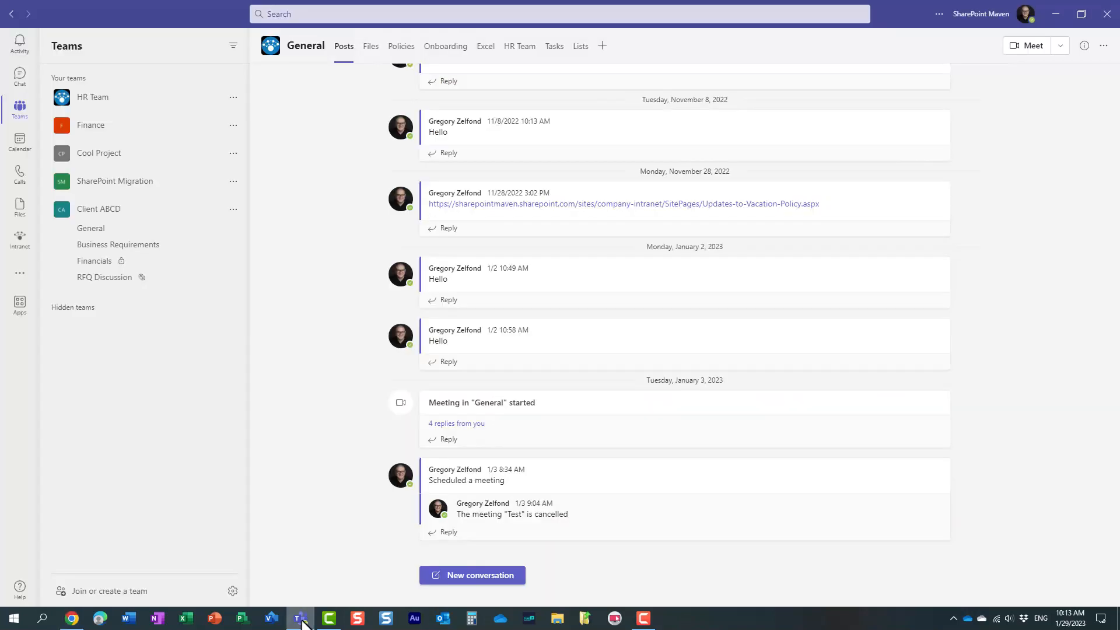
mouse_move(202, 286)
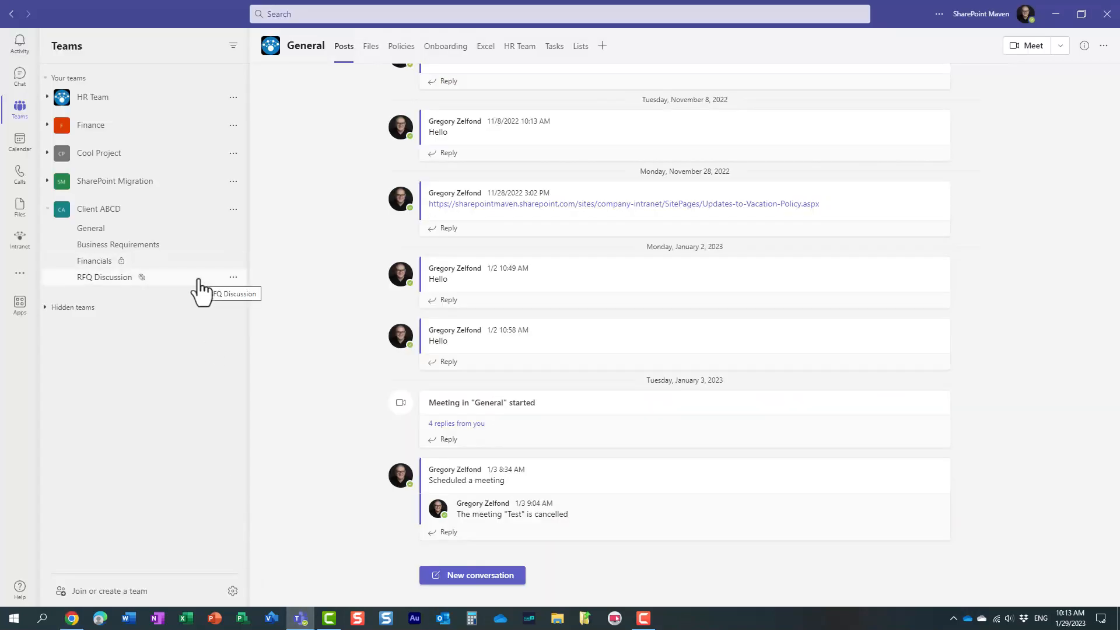
click(232, 209)
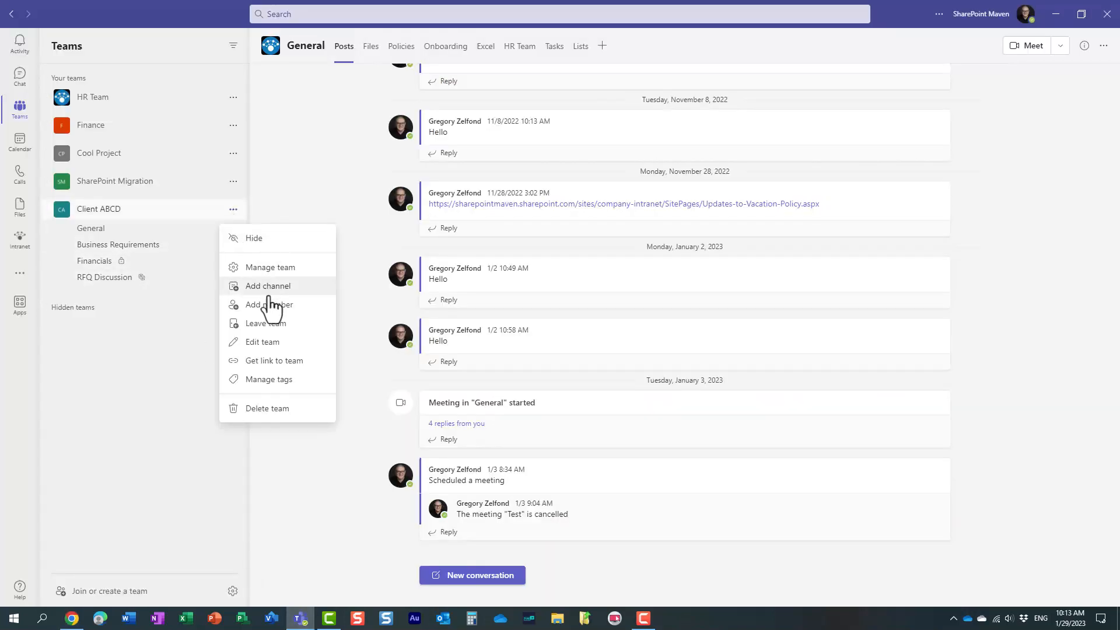
click(268, 285)
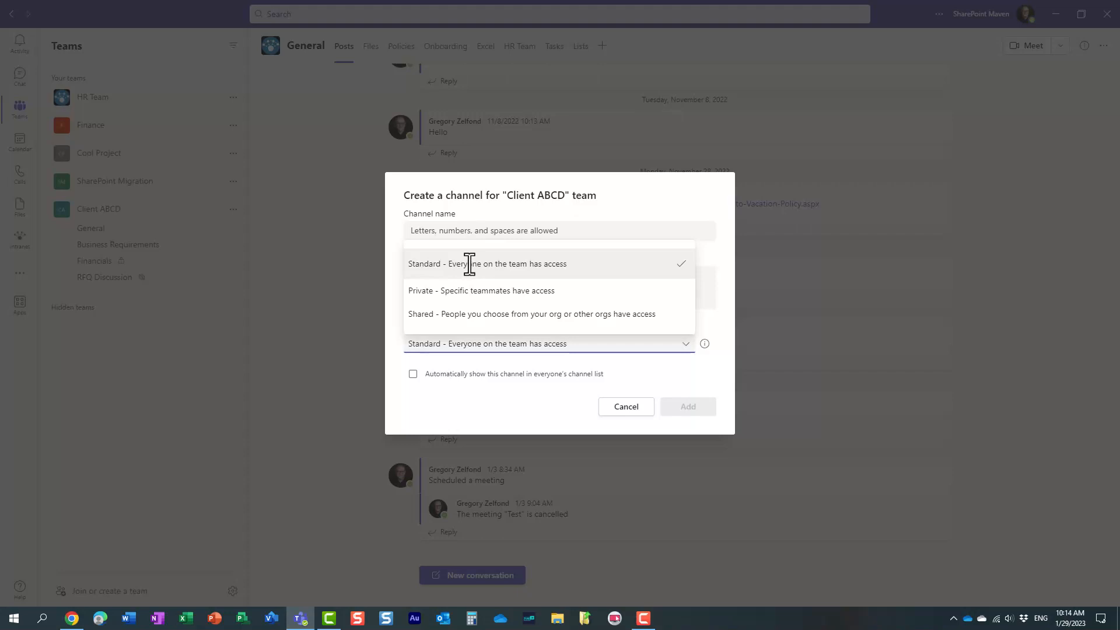
mouse_move(448, 269)
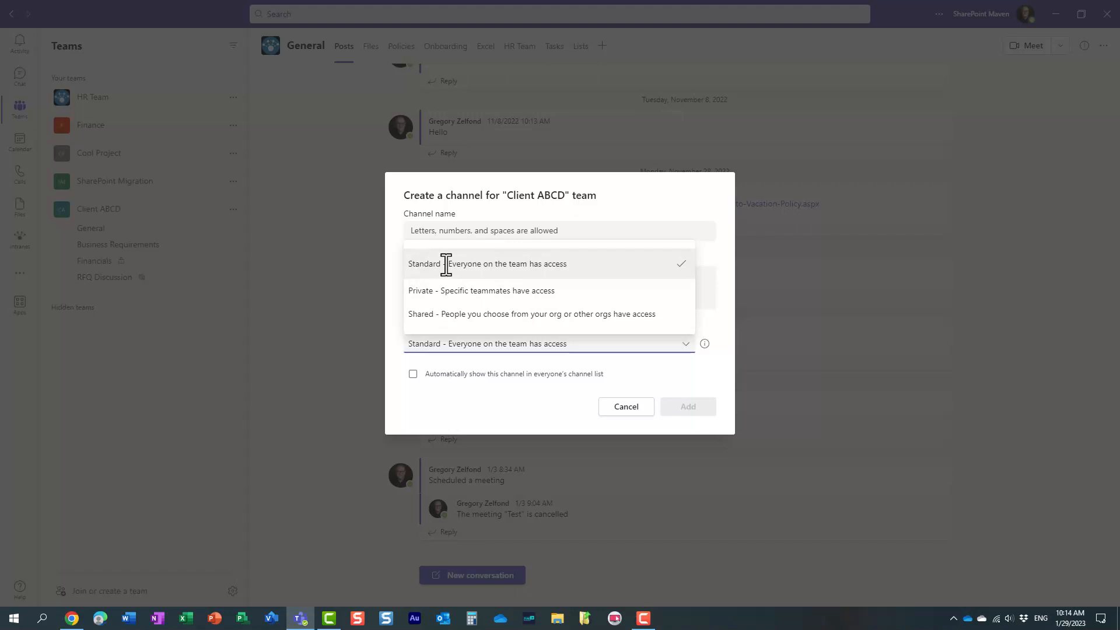
mouse_move(491, 263)
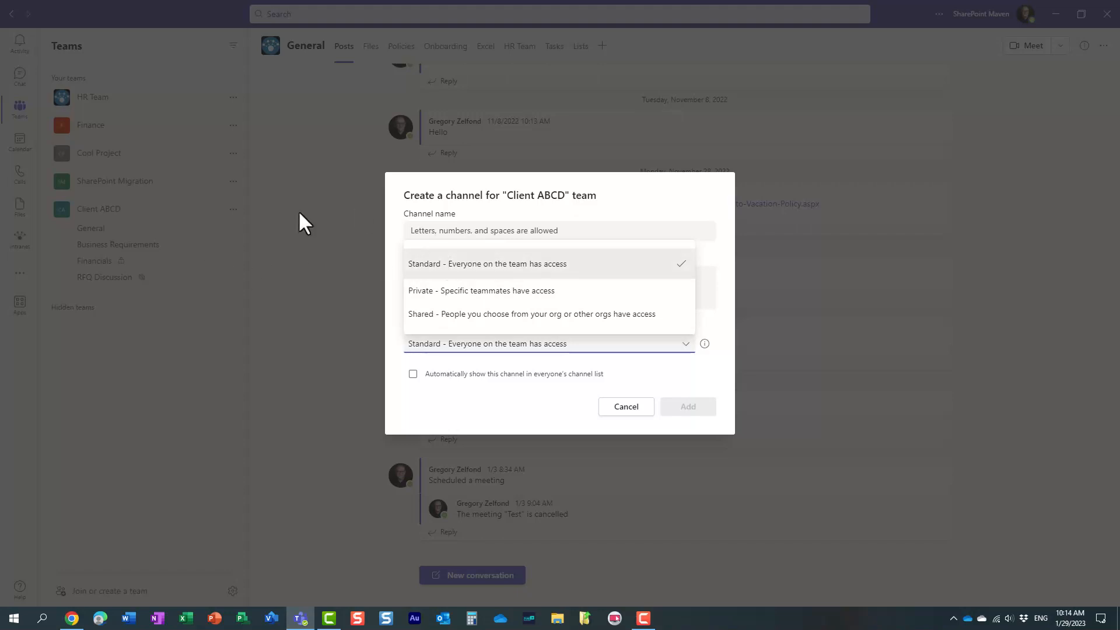
mouse_move(364, 235)
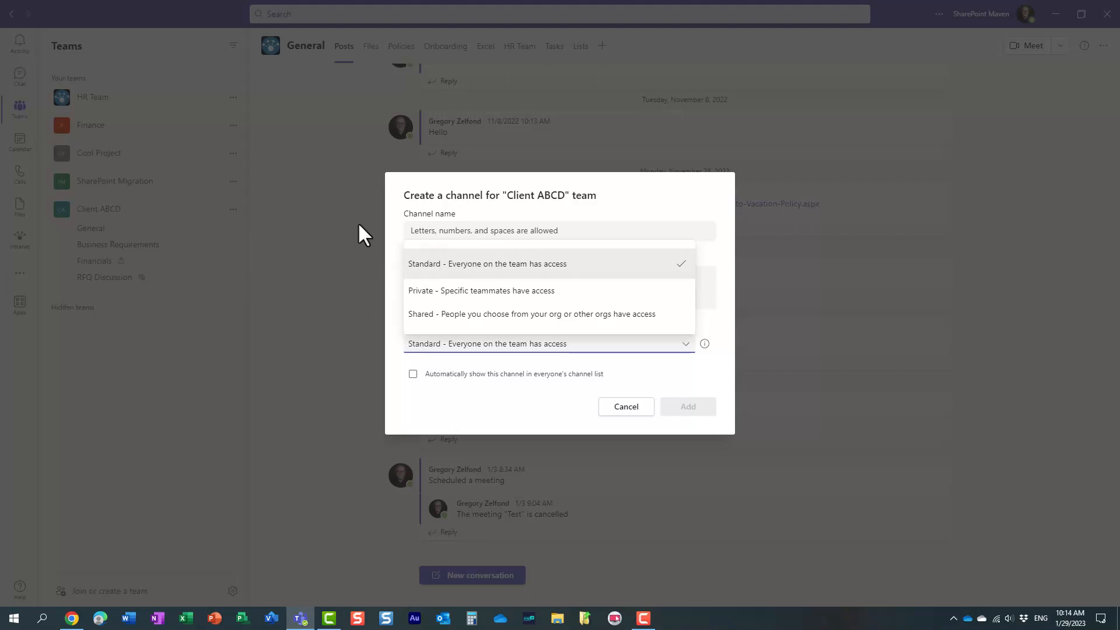
mouse_move(468, 270)
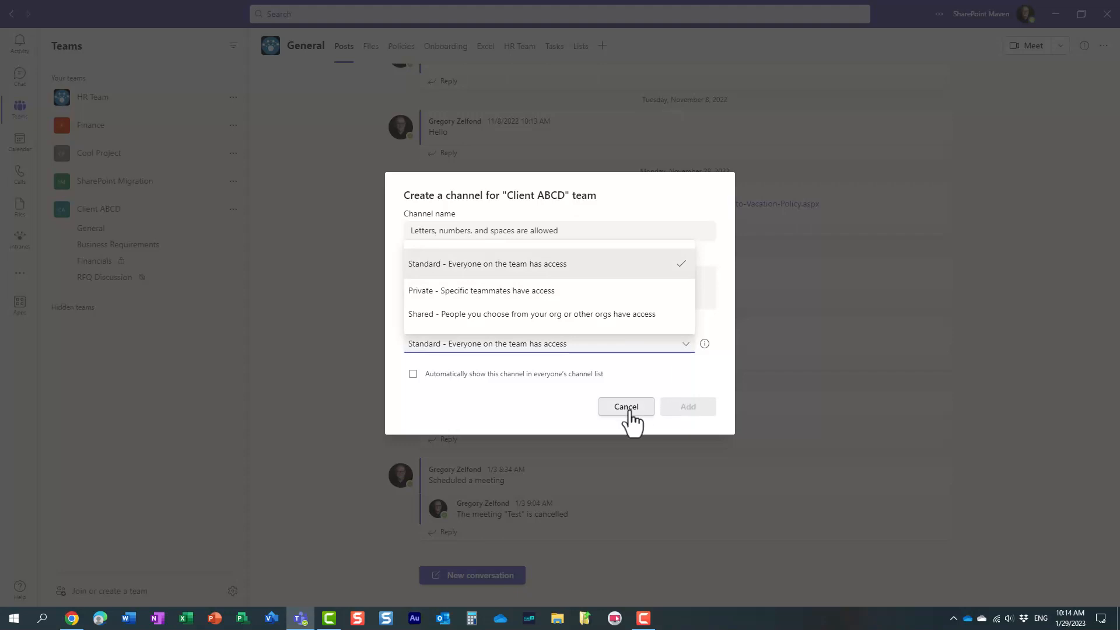
click(625, 406)
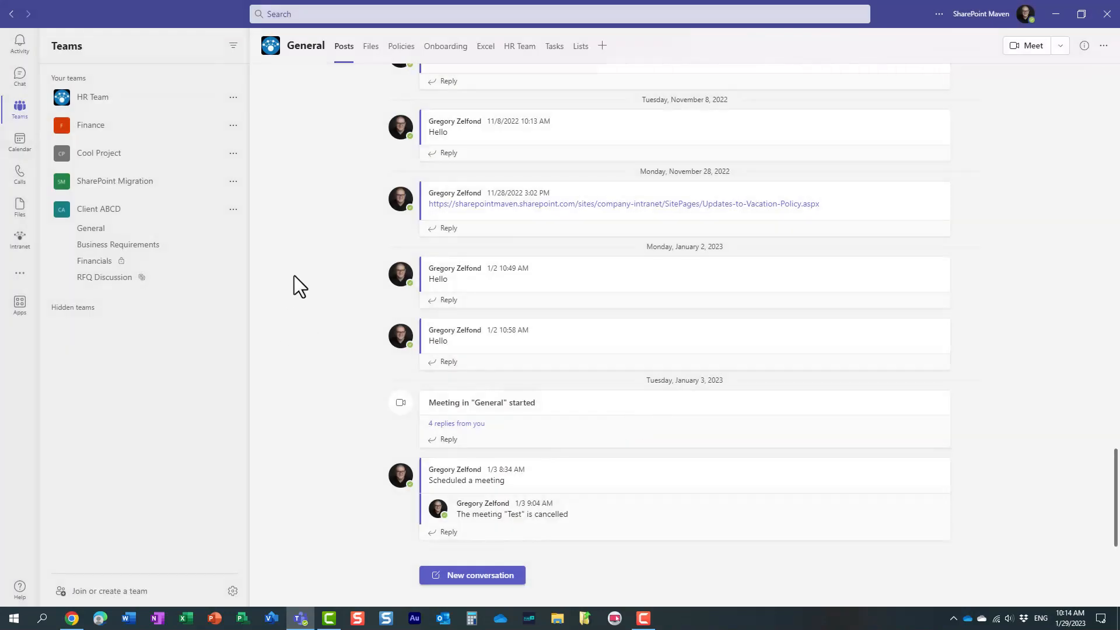